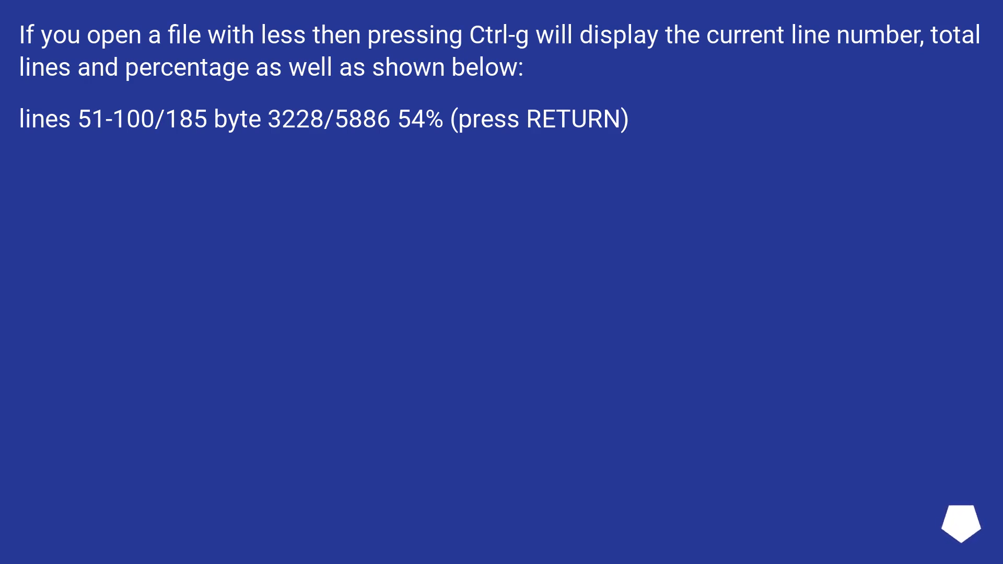
pyautogui.click(958, 526)
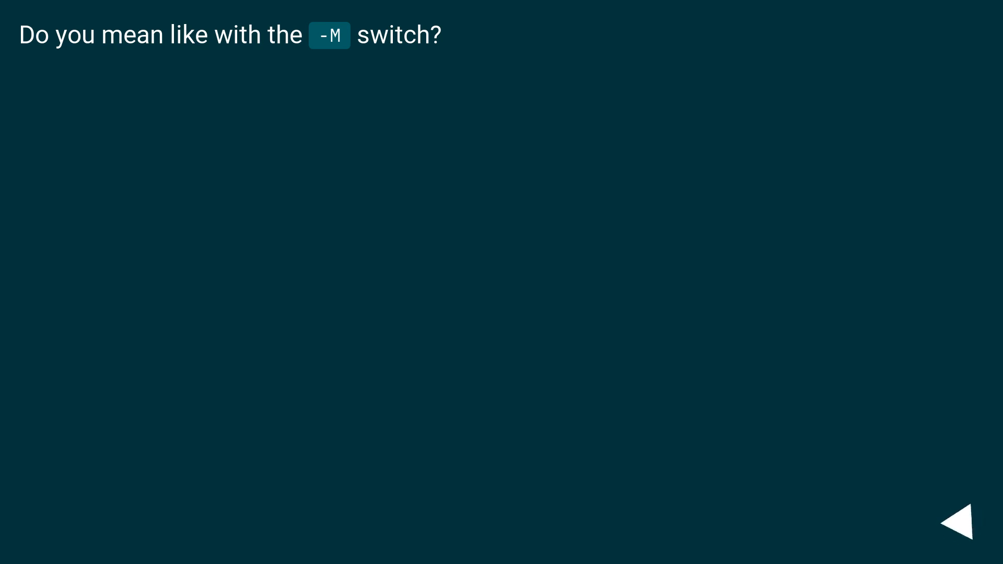
pyautogui.click(958, 519)
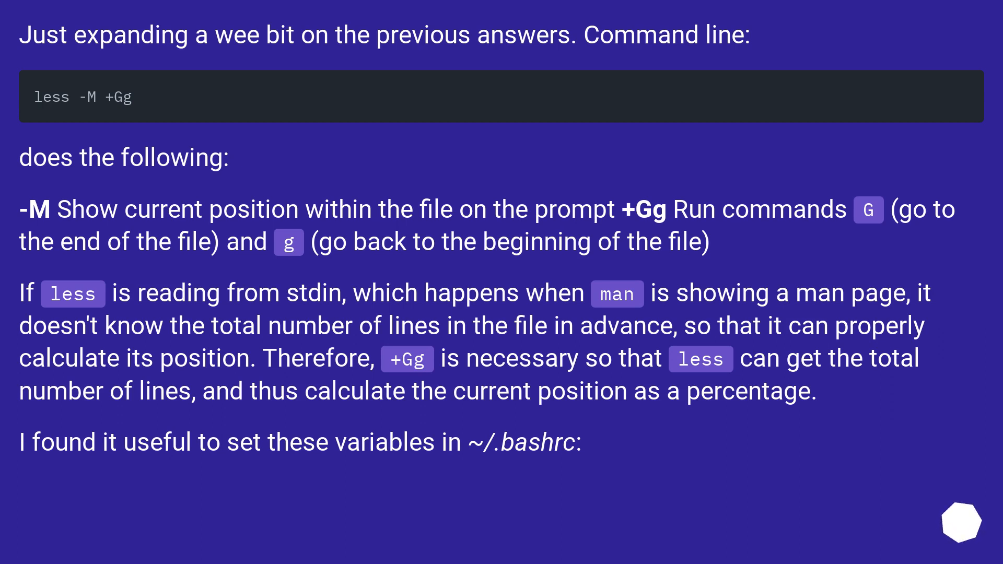
pyautogui.scroll(-3)
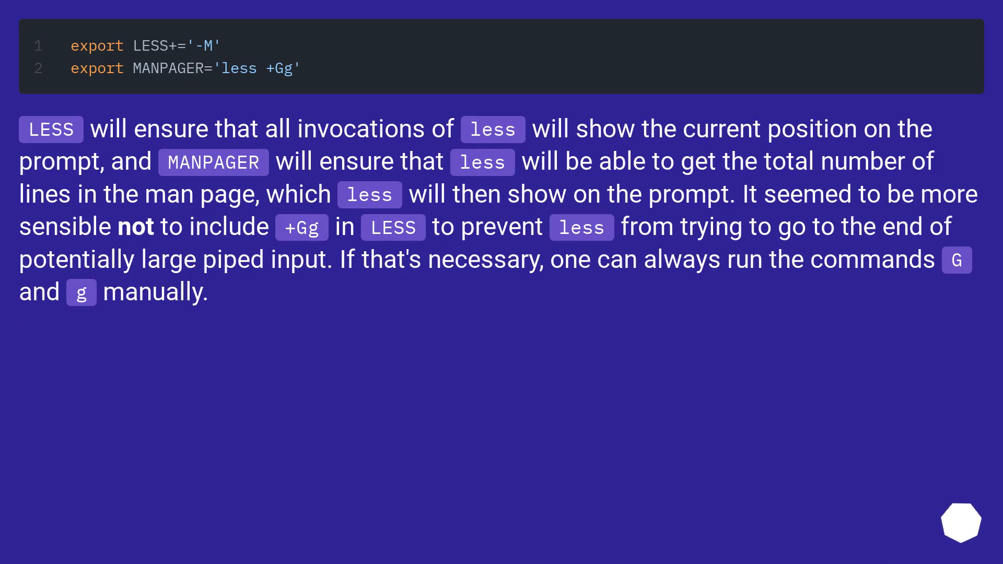